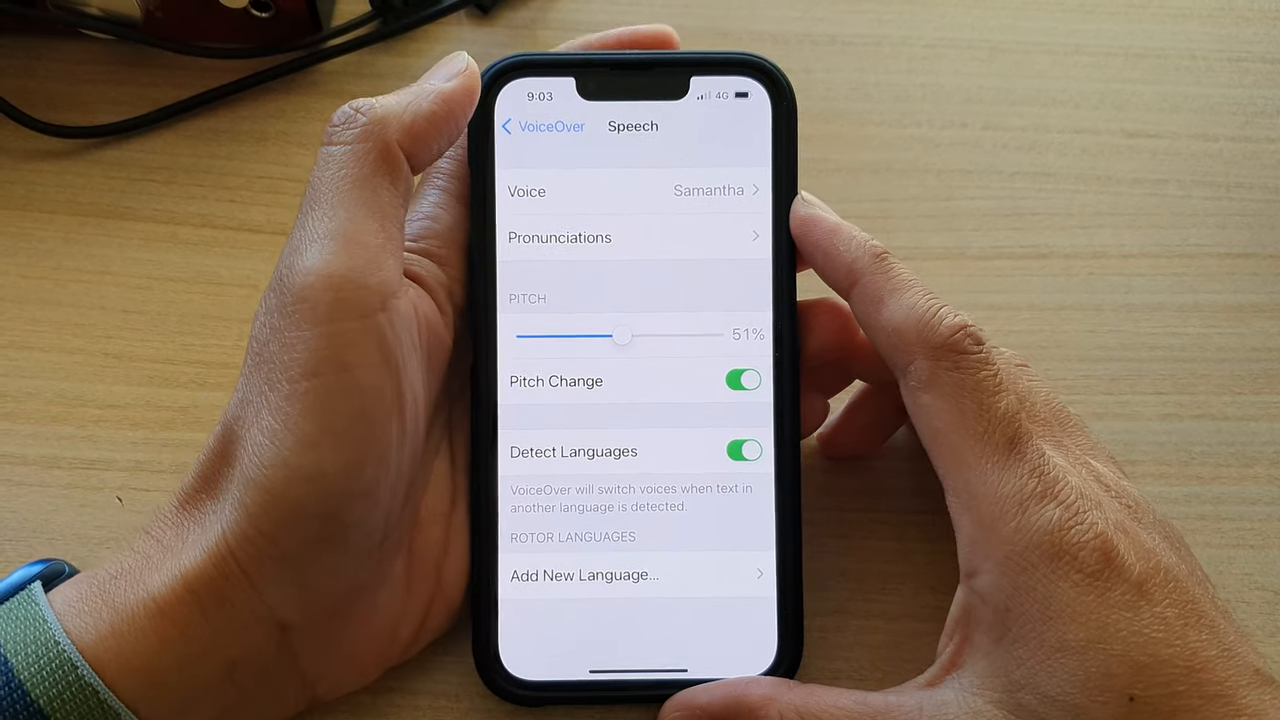
Step: Back out of the speech options to VoiceOver, then leave Settings for the home screen
{"action": "left_click", "coordinate": [544, 126]}
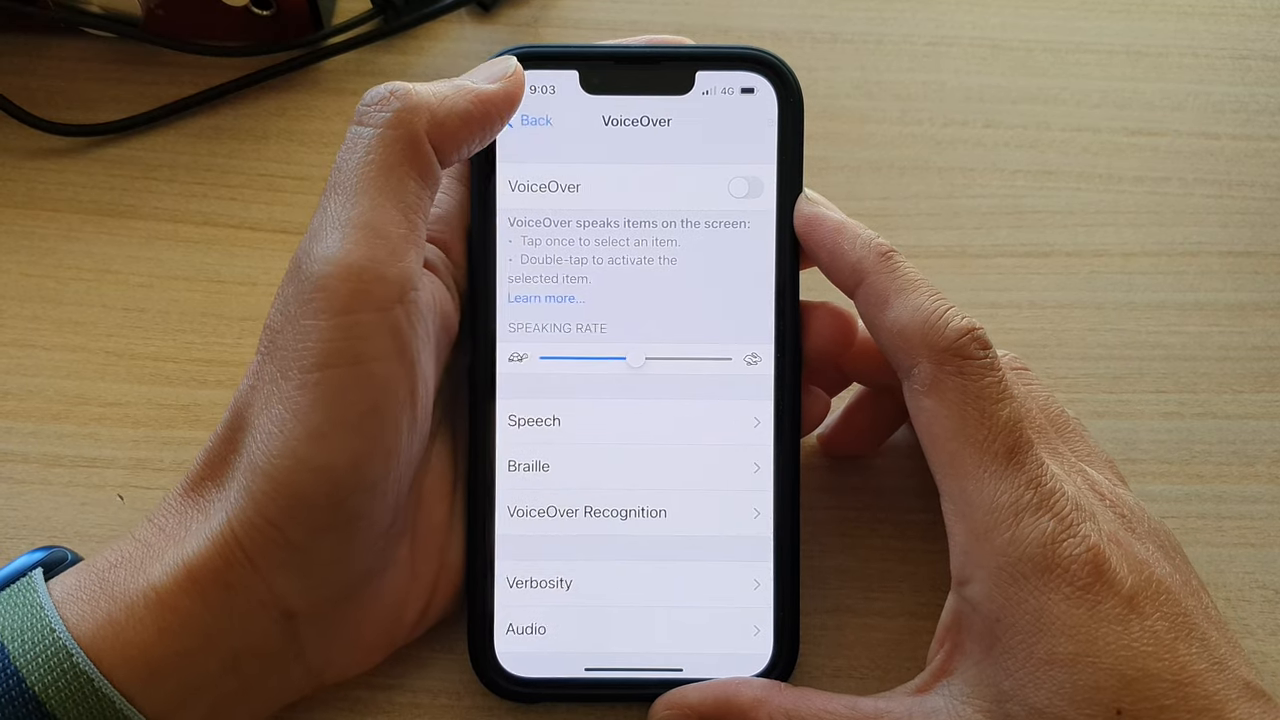
{"action": "left_click", "coordinate": [528, 120]}
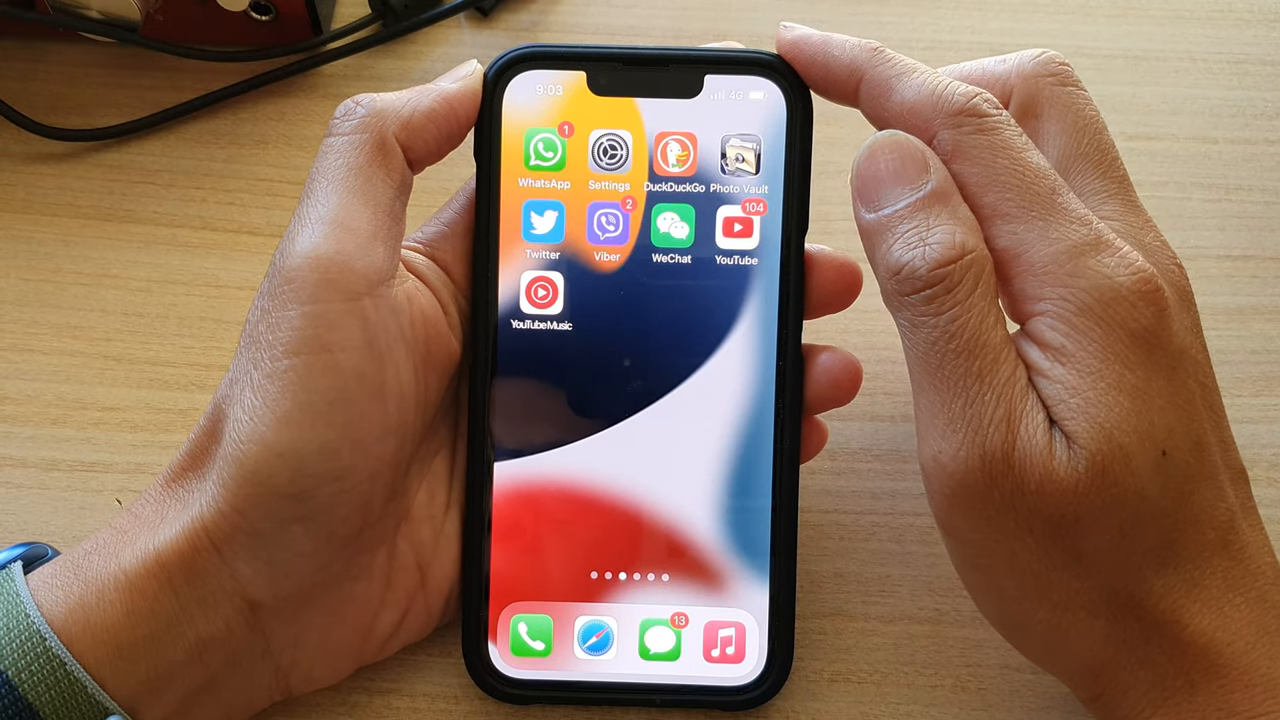
Step: Reopen Settings and go to the Accessibility page, where VoiceOver shows as off
{"action": "left_click", "coordinate": [608, 156]}
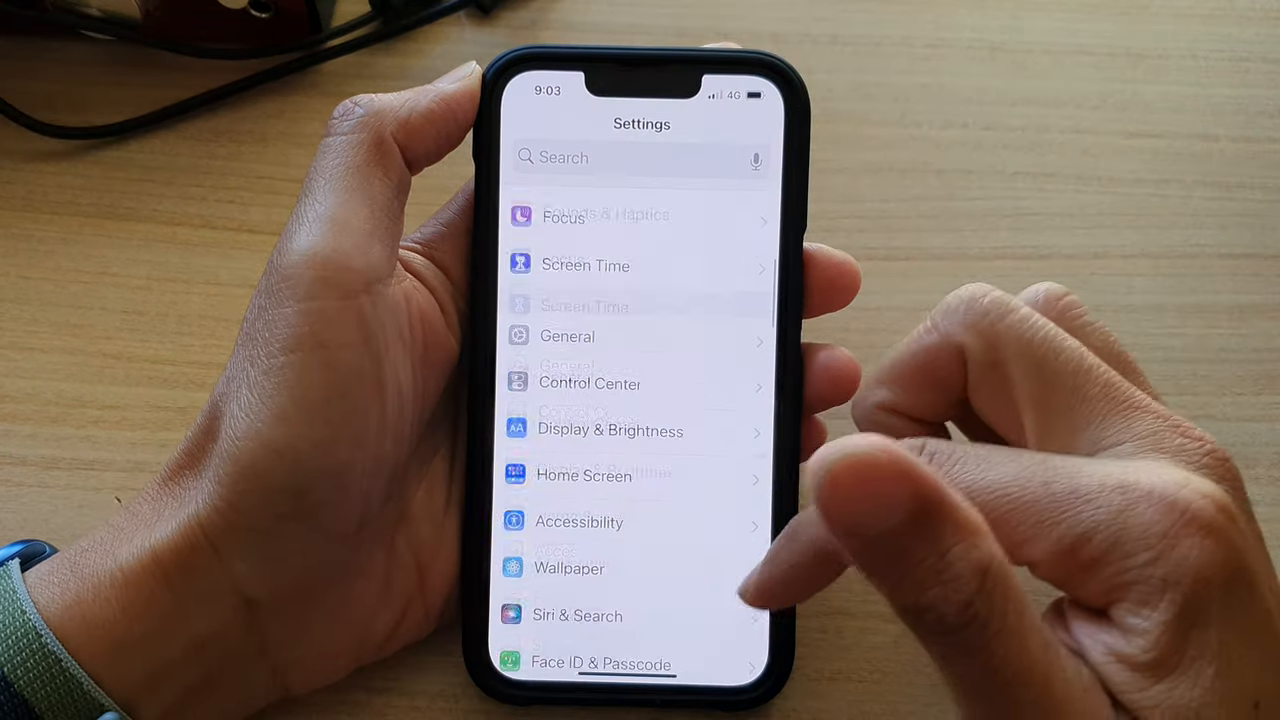
{"action": "scroll", "scroll_direction": "down", "scroll_amount": 3}
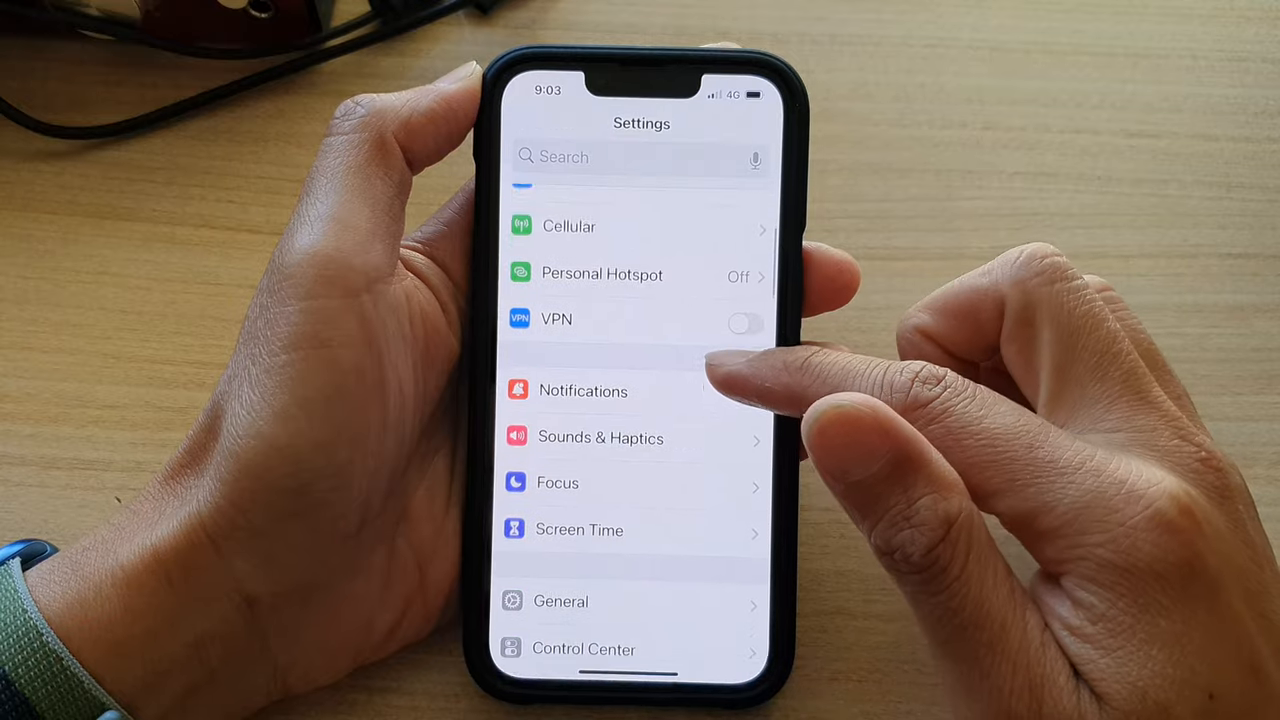
{"action": "scroll", "scroll_direction": "down", "scroll_amount": 3}
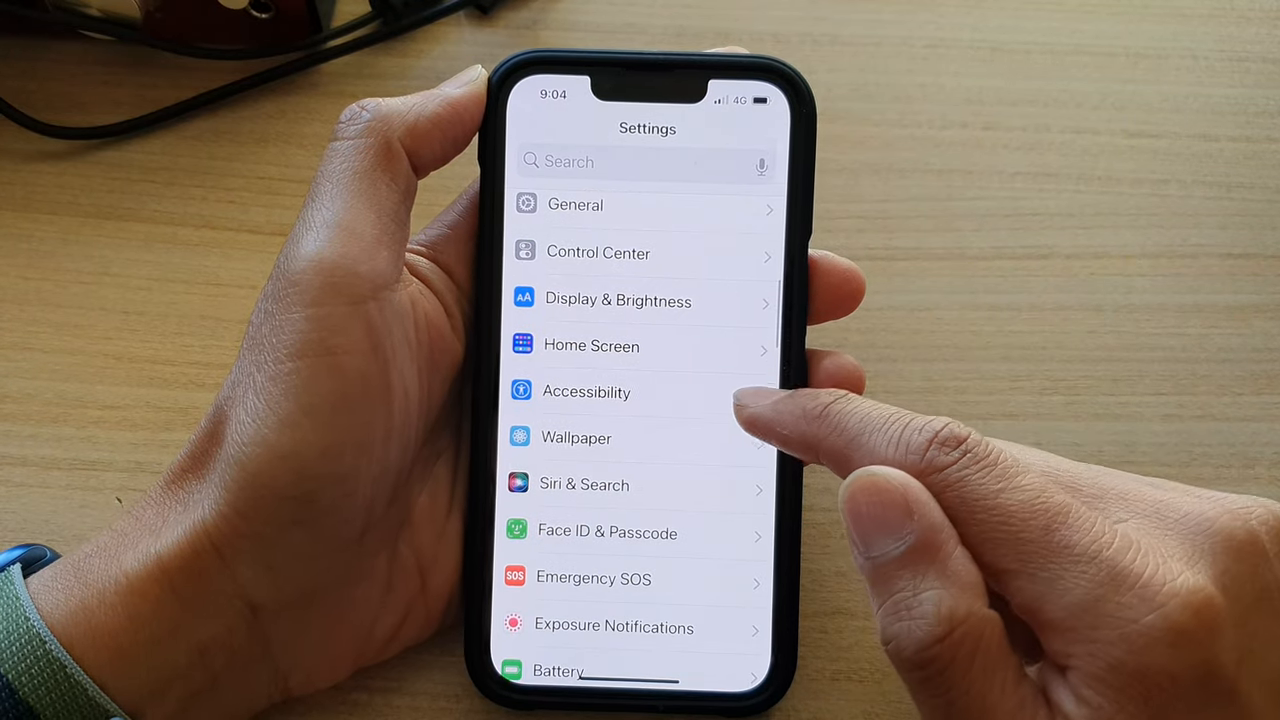
{"action": "left_click", "coordinate": [588, 390]}
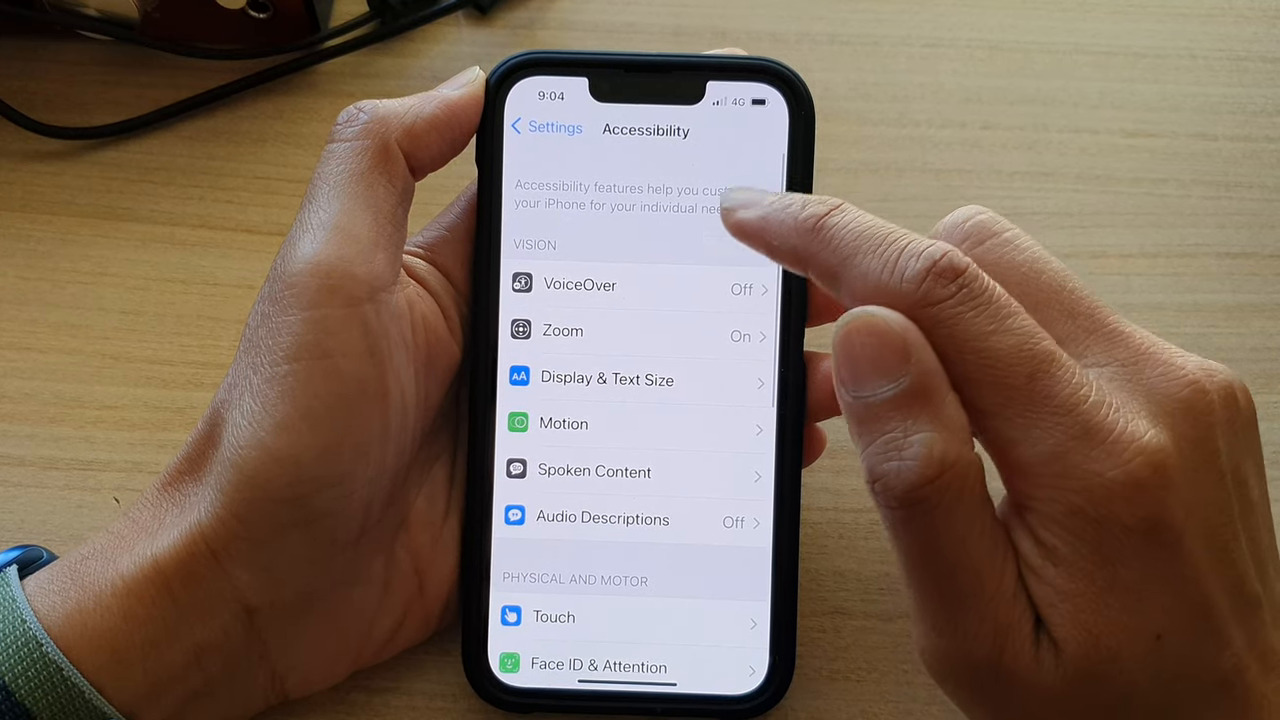
Step: Navigate VoiceOver > Speech > Voice to the English voice list with Samantha as default
{"action": "left_click", "coordinate": [580, 284]}
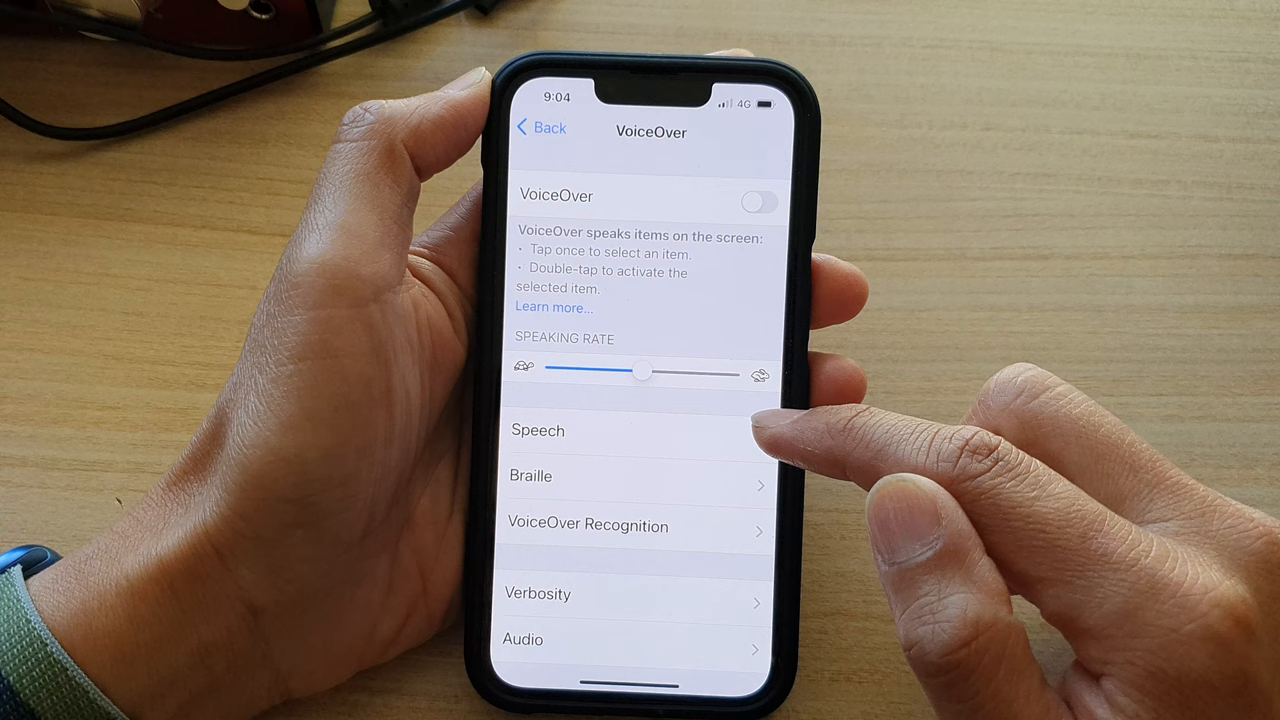
{"action": "left_click", "coordinate": [538, 430]}
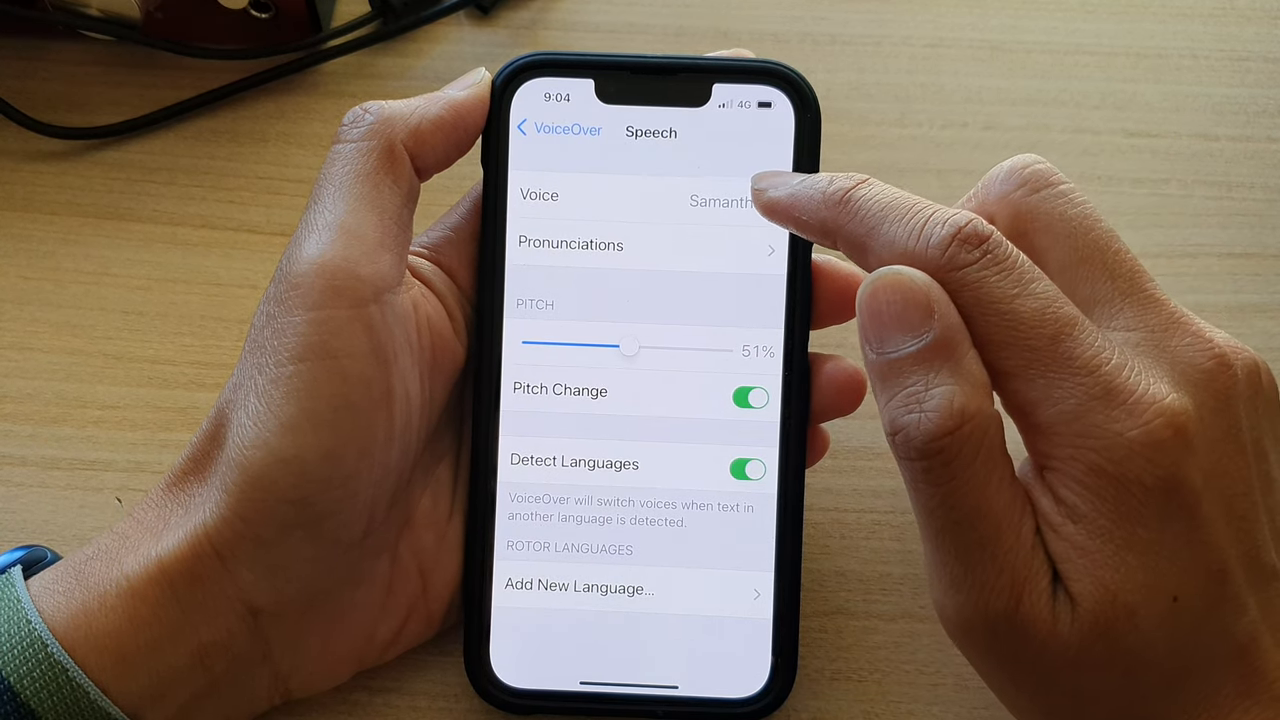
{"action": "left_click", "coordinate": [640, 196]}
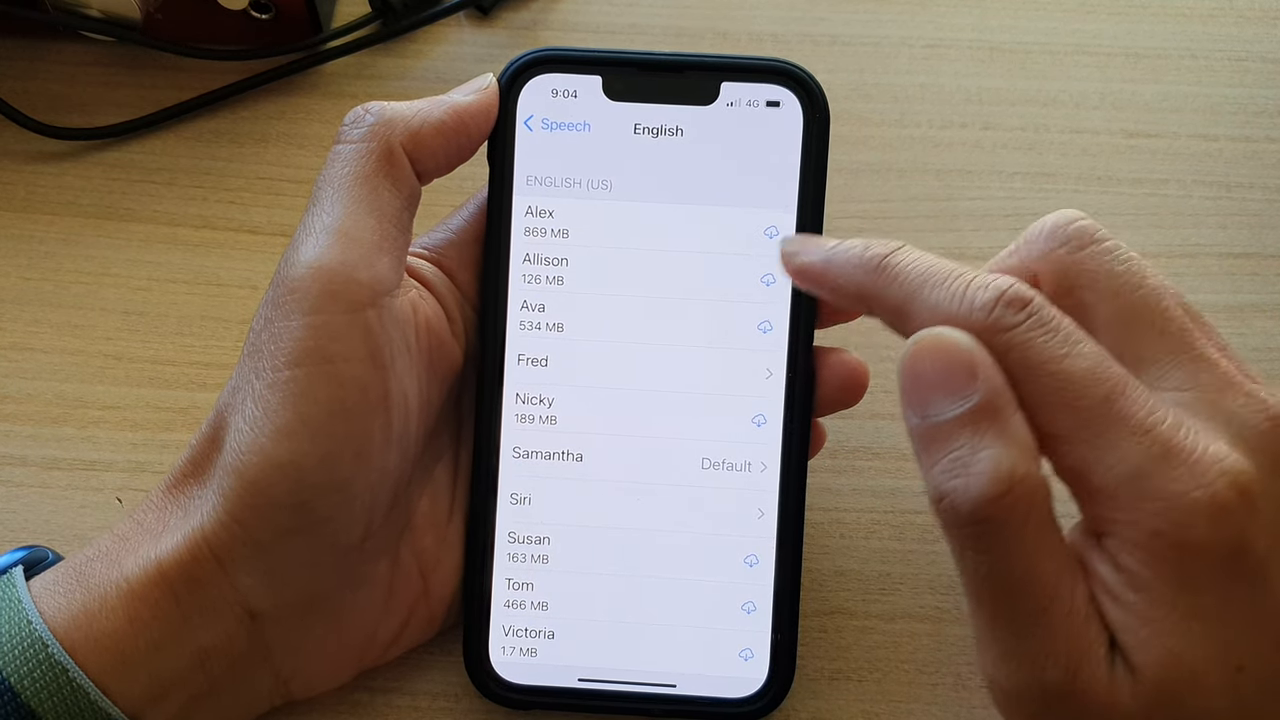
Step: Browse the English voices and their download sizes, then return to Speech keeping Samantha
{"action": "scroll", "scroll_direction": "down", "scroll_amount": 3}
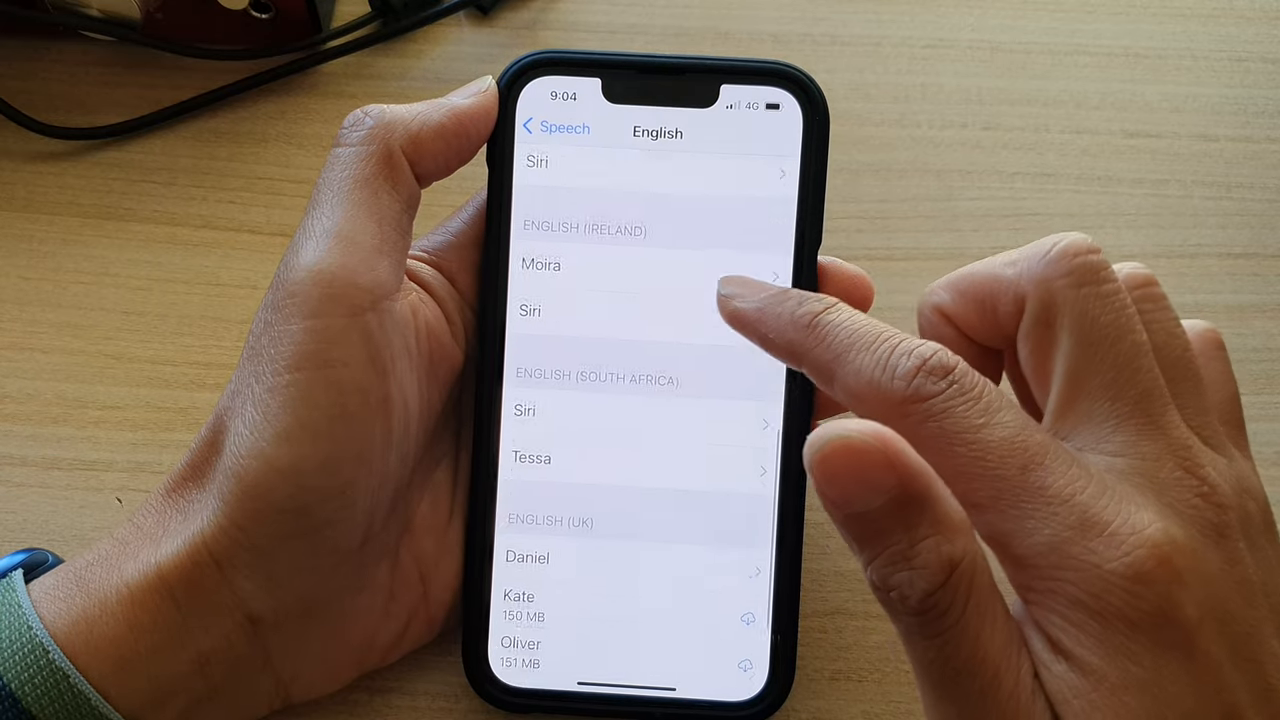
{"action": "scroll", "scroll_direction": "down", "scroll_amount": 3}
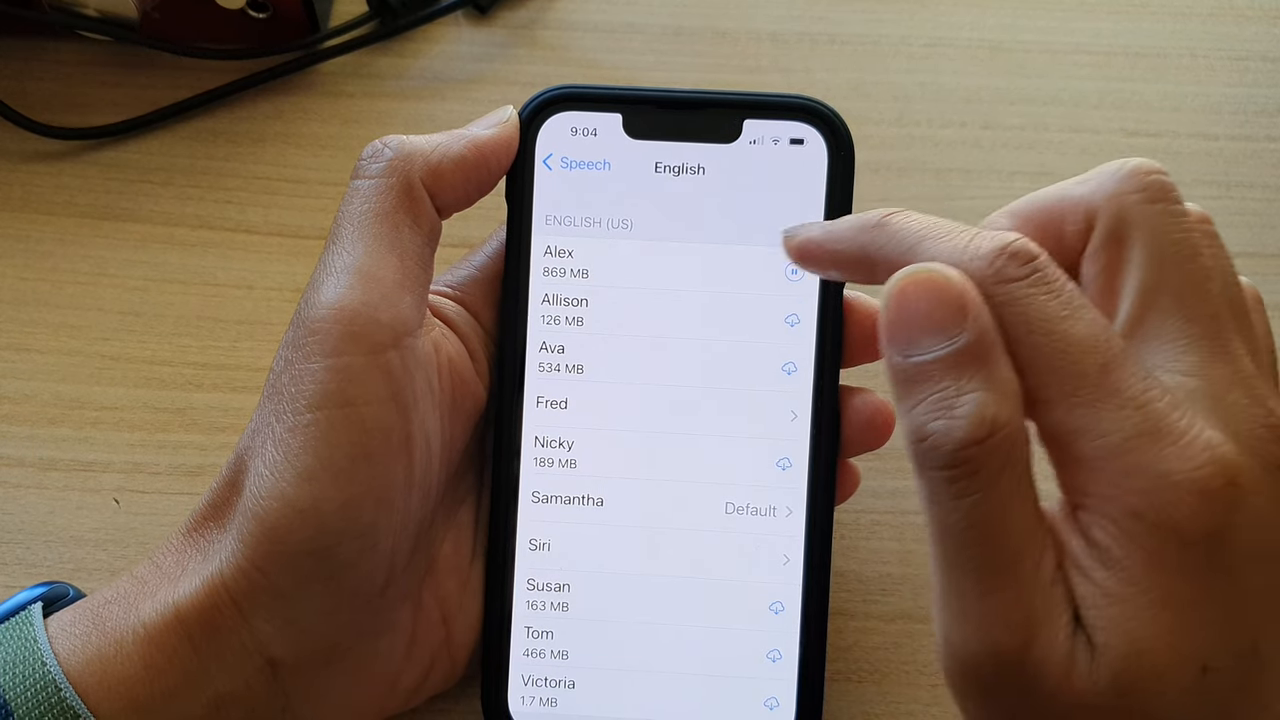
{"action": "left_click", "coordinate": [572, 164]}
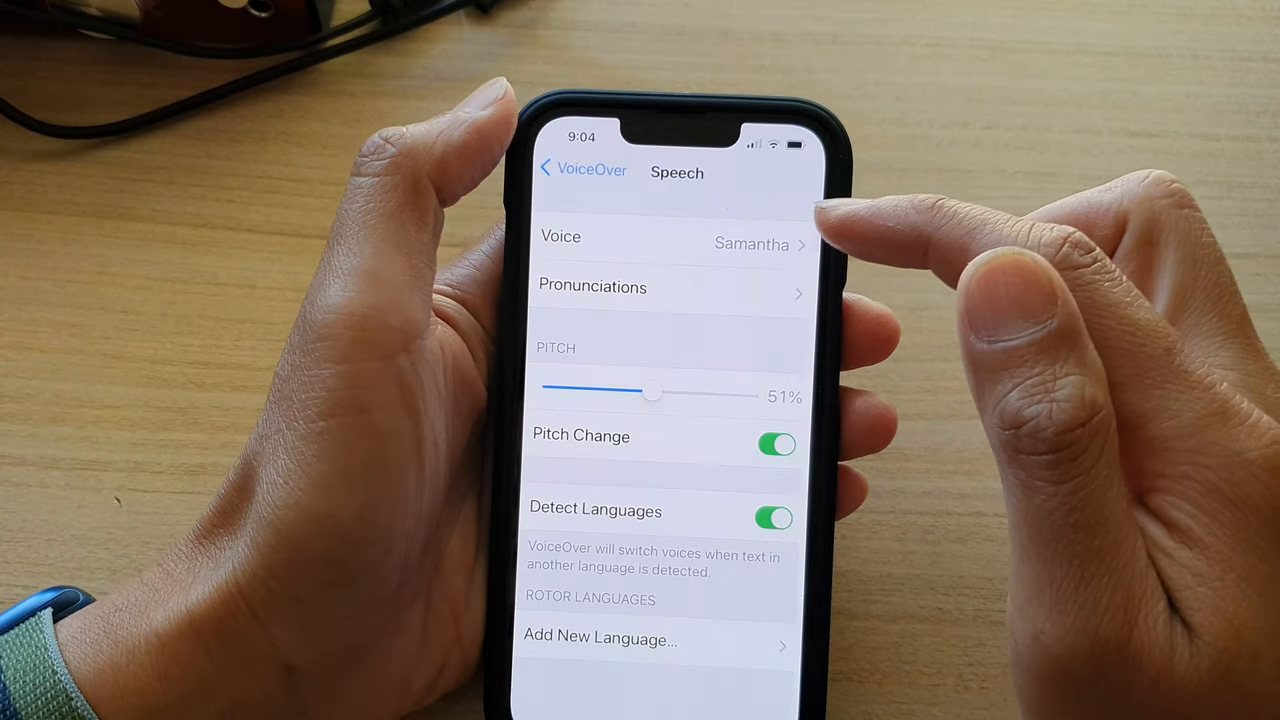